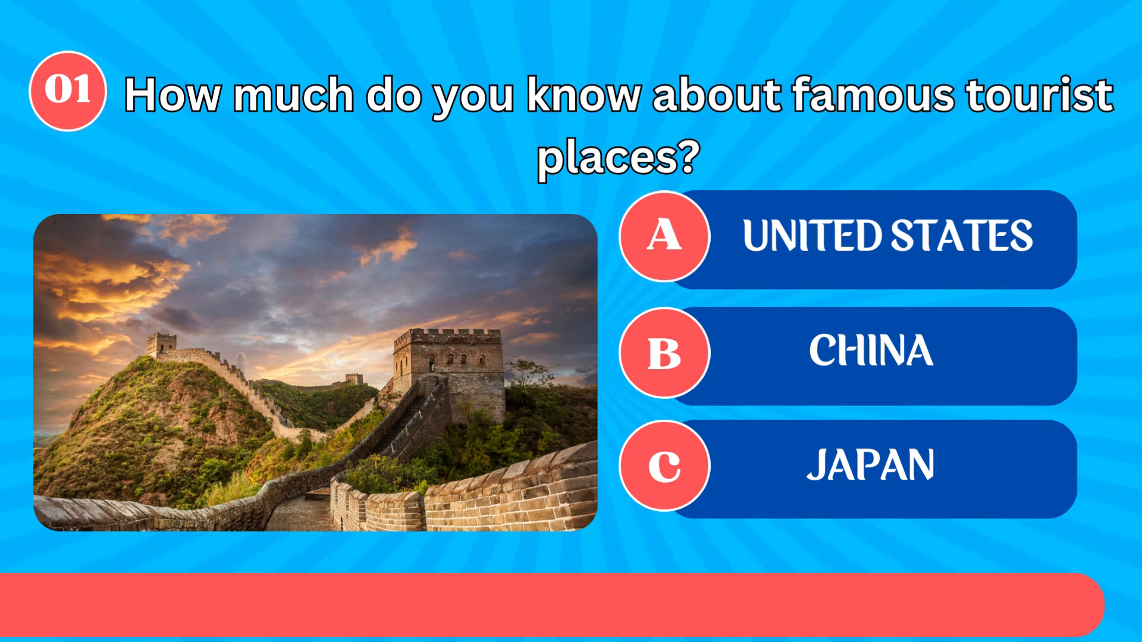
pyautogui.click(871, 352)
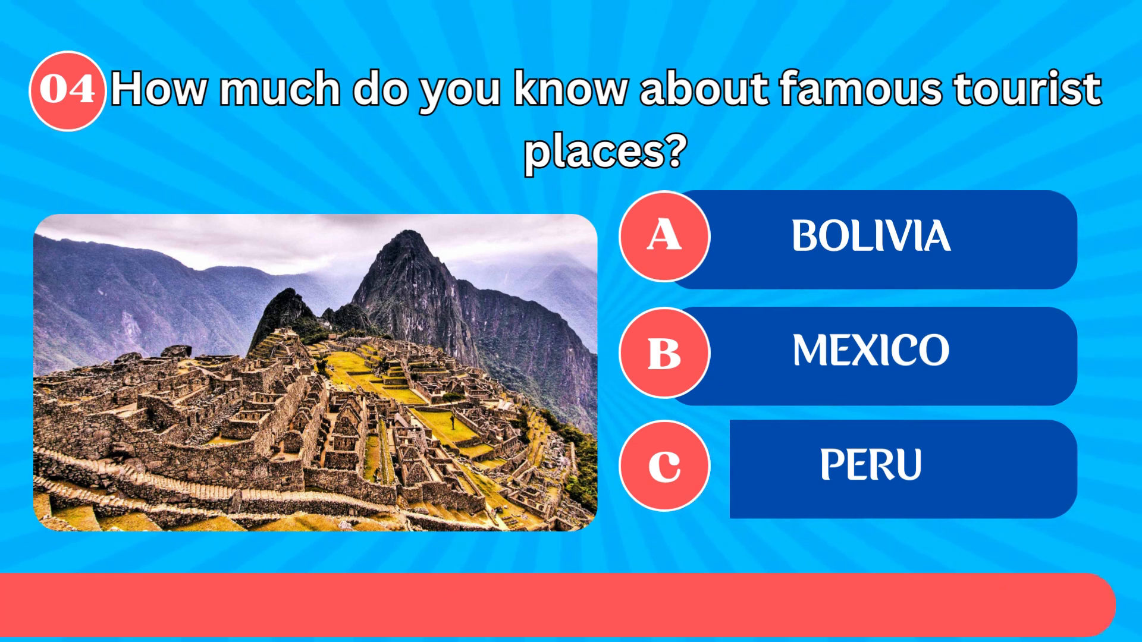
pyautogui.click(871, 467)
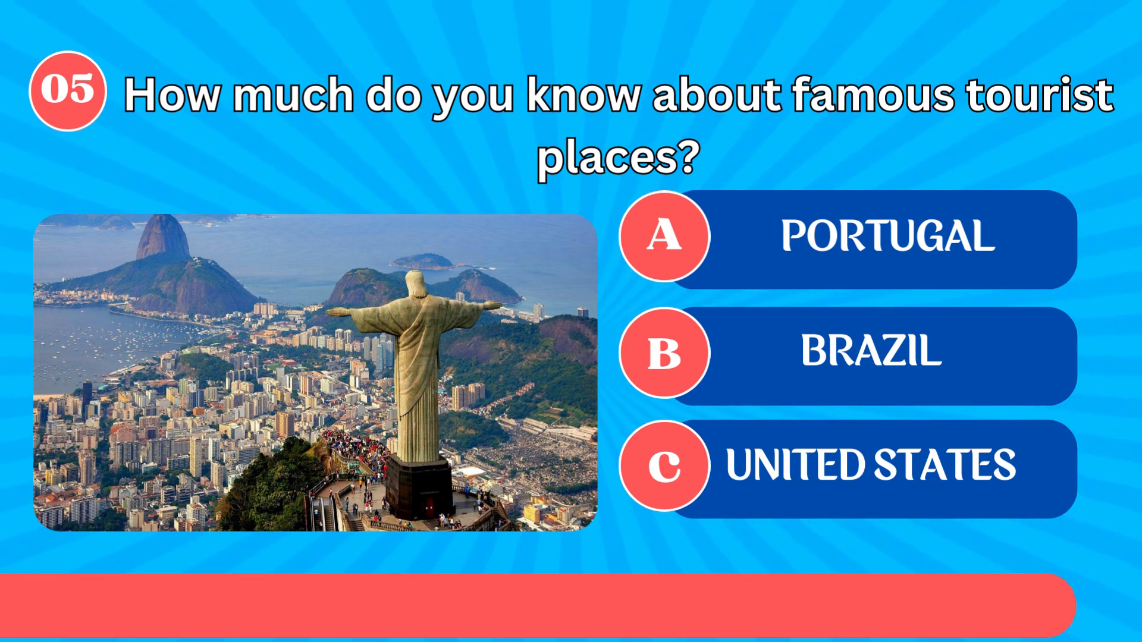
pyautogui.click(866, 352)
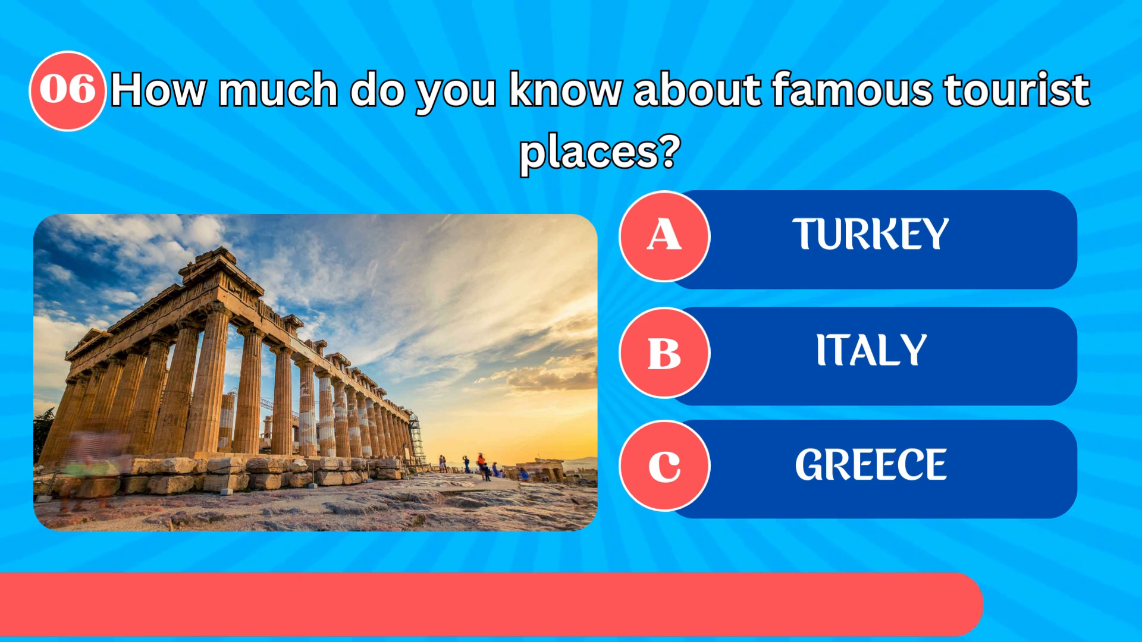
pyautogui.click(870, 466)
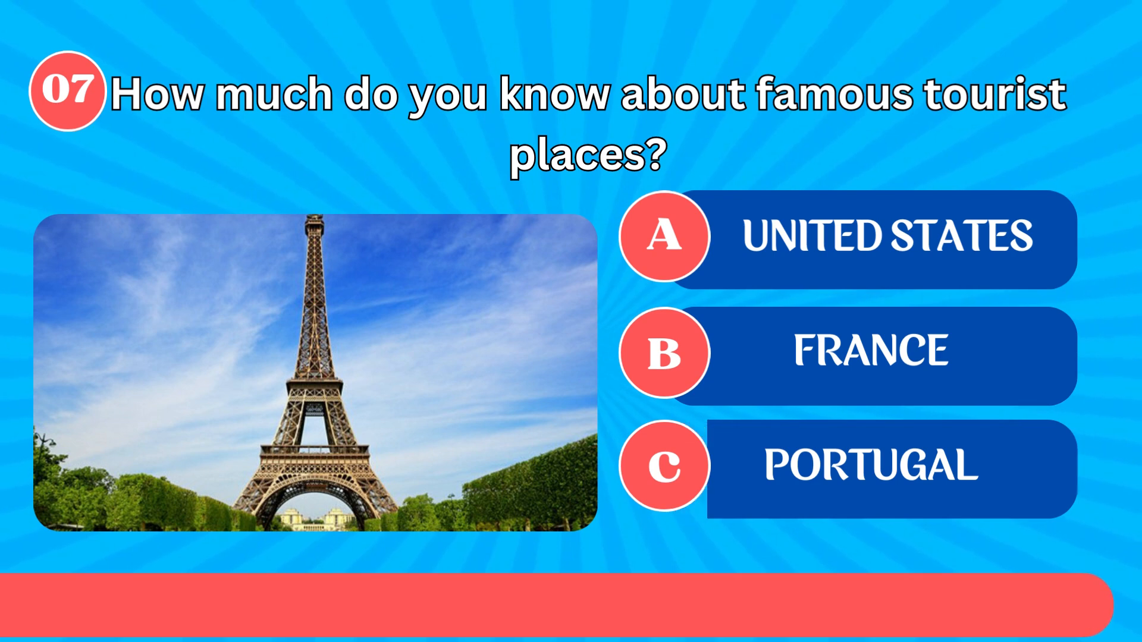
pyautogui.click(880, 355)
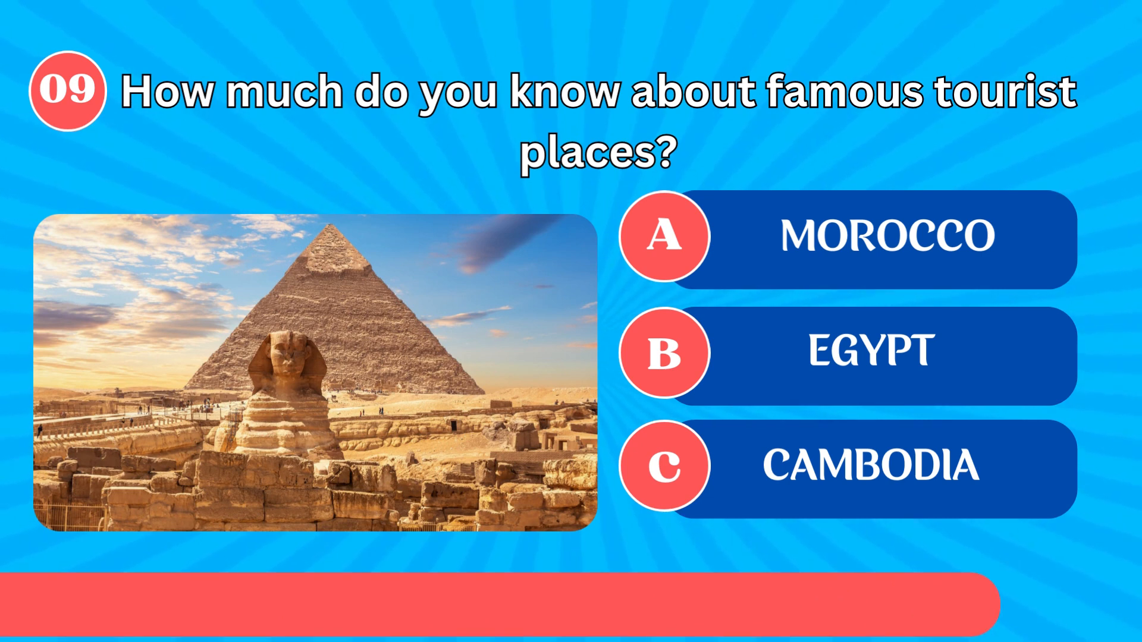
pyautogui.click(870, 354)
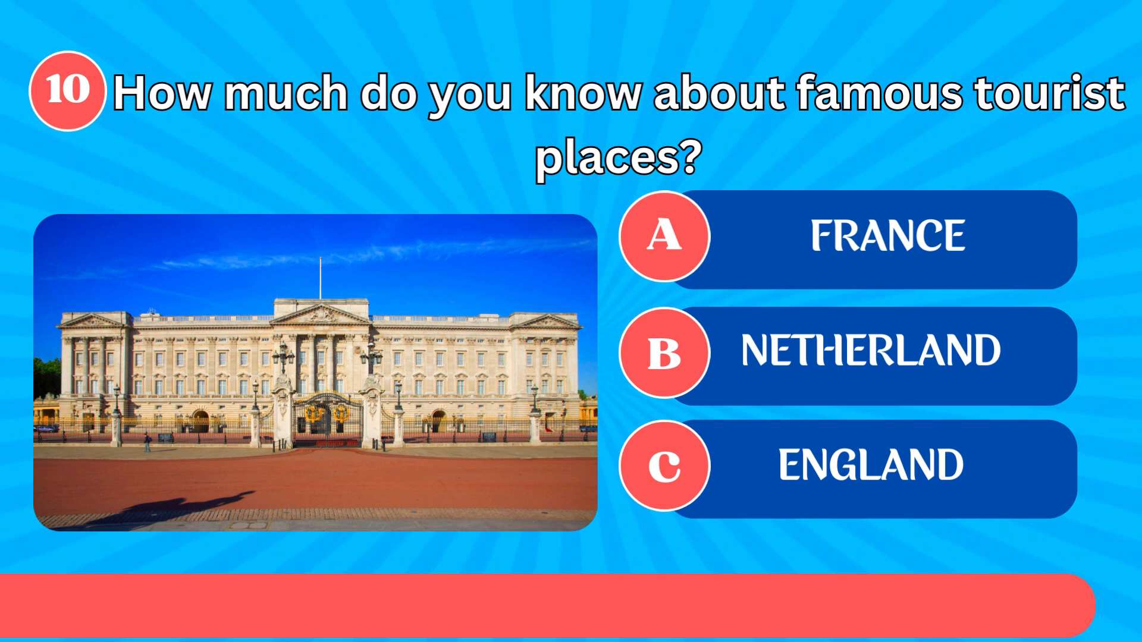
pyautogui.click(870, 466)
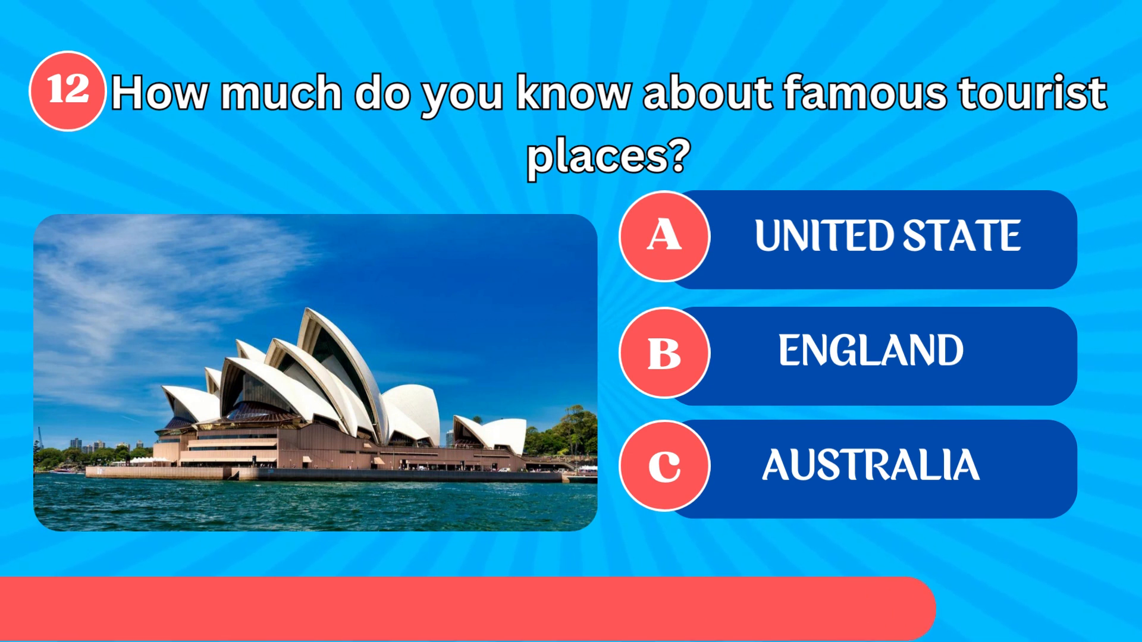
pyautogui.click(871, 470)
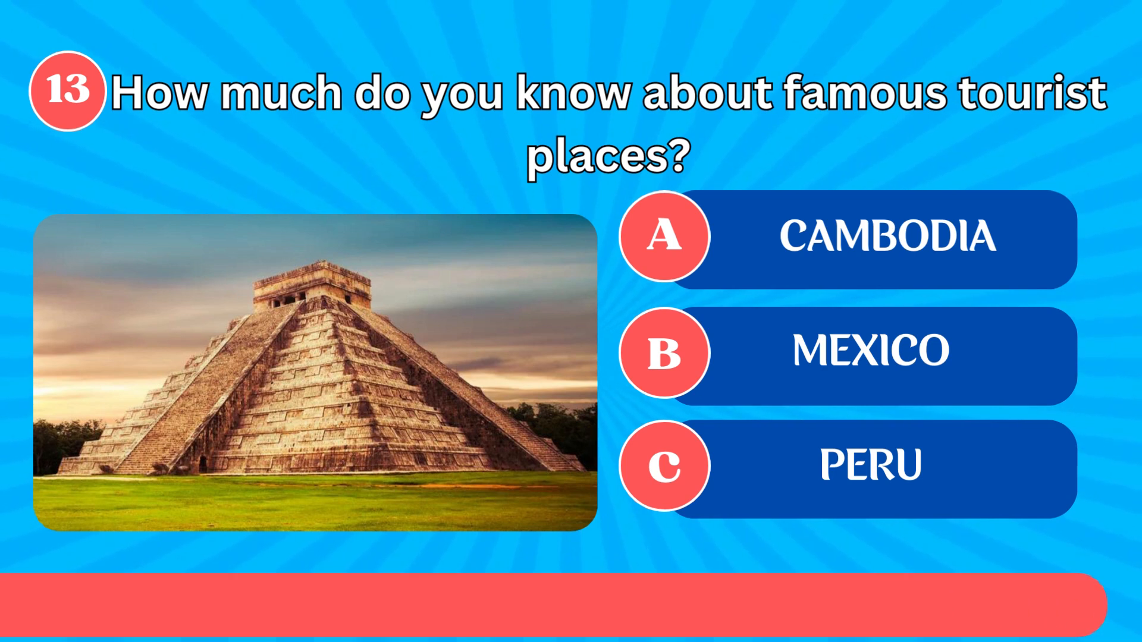
pyautogui.click(869, 353)
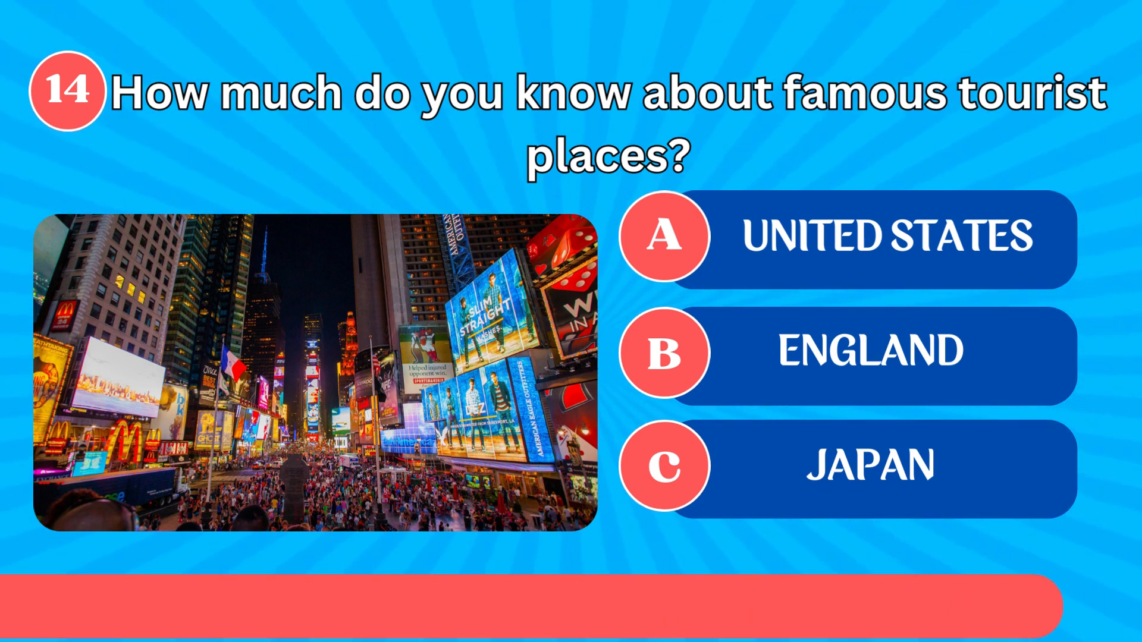
pyautogui.click(885, 243)
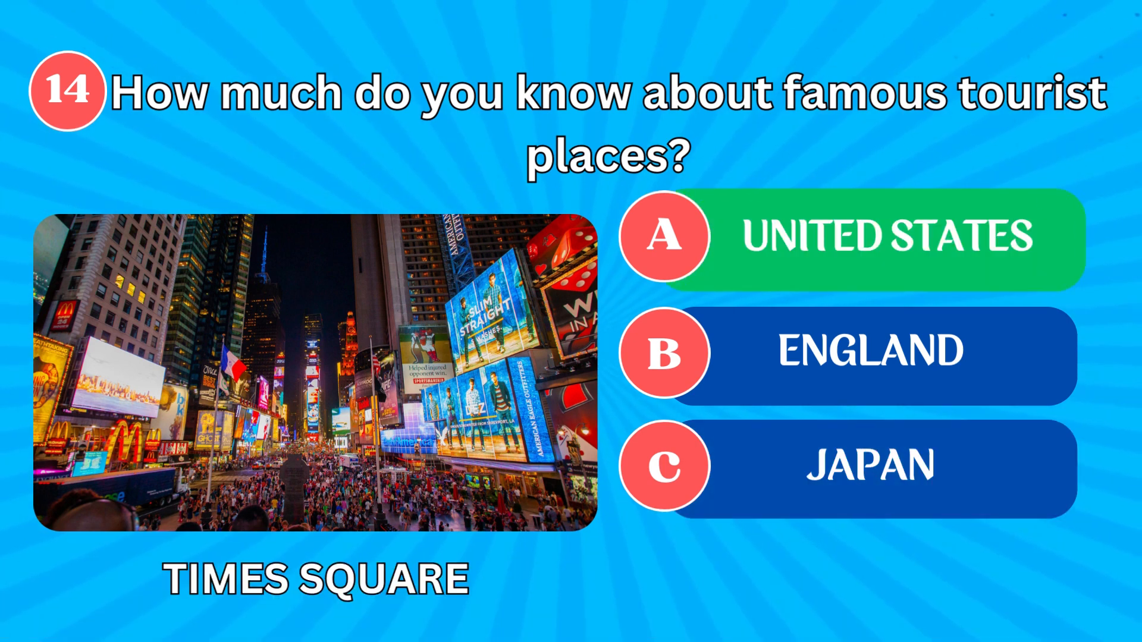